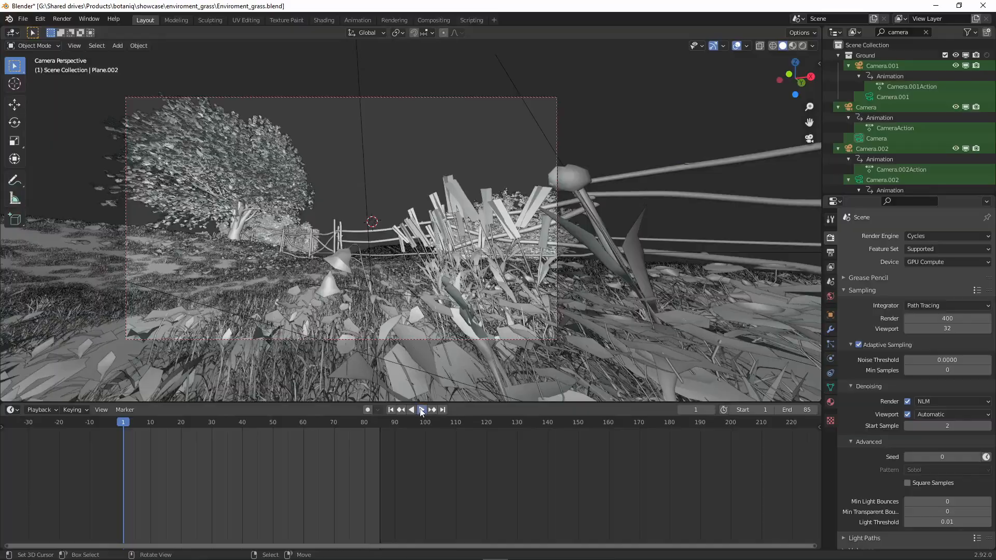
Subdivide the plane's edges from the search menu in Edit Mode.
{"action": "left_click", "coordinate": [412, 409]}
{"action": "type", "text": "SUBDI"}
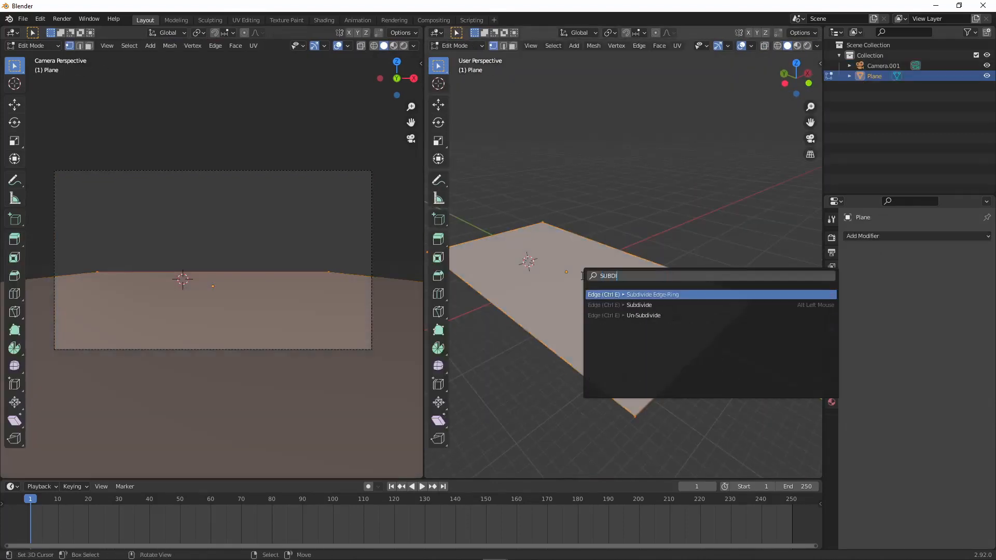
{"action": "left_click", "coordinate": [633, 294]}
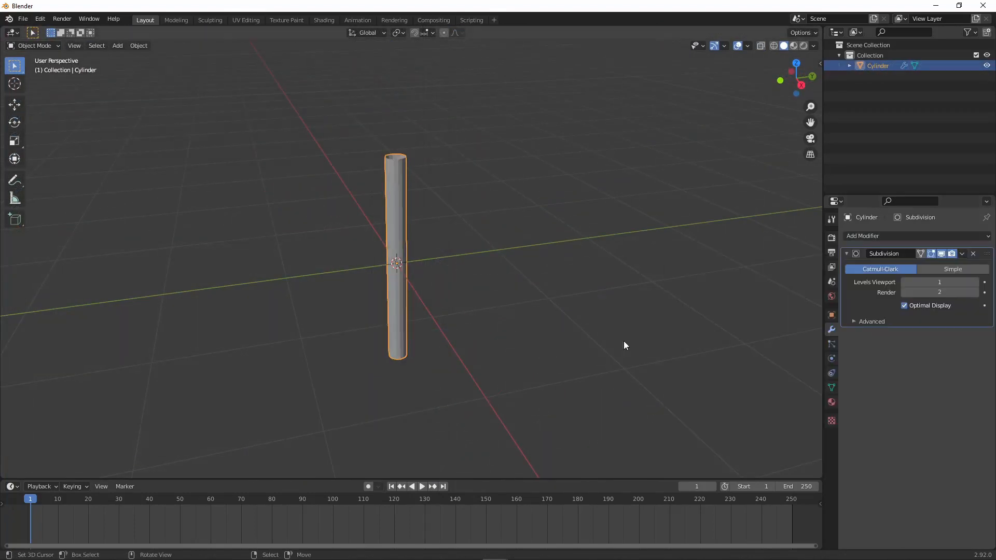
Leave Edit Mode on the cylinder with its Subdivision modifier at viewport 1, render 2.
{"action": "key", "text": "Tab"}
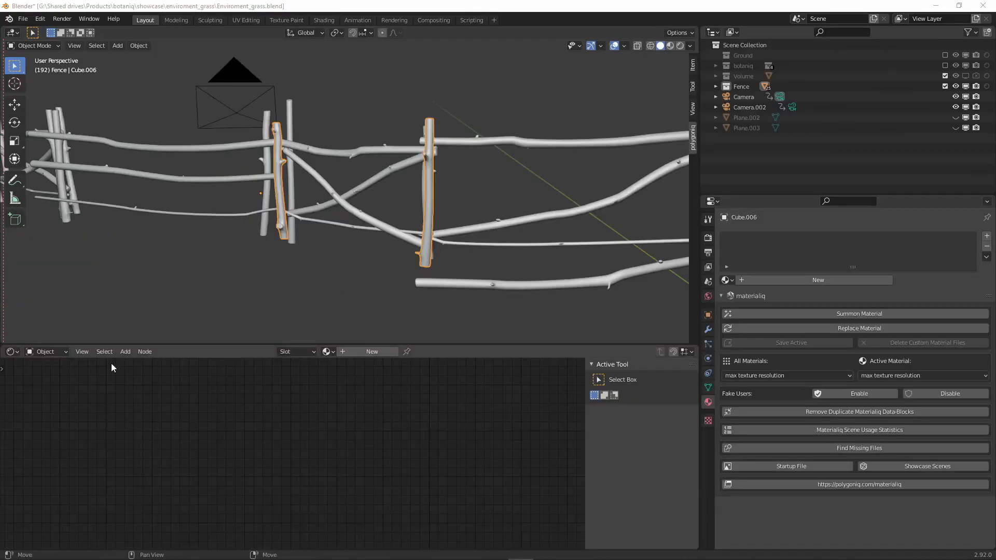
Summon a material for the fence post and choose the 2 Wood category.
{"action": "left_click", "coordinate": [859, 313]}
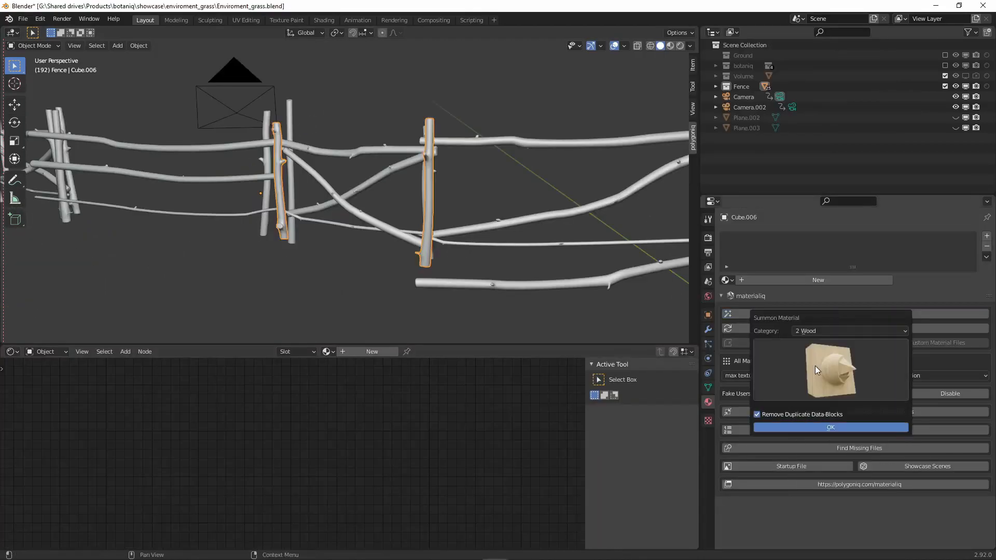
{"action": "left_click", "coordinate": [830, 426]}
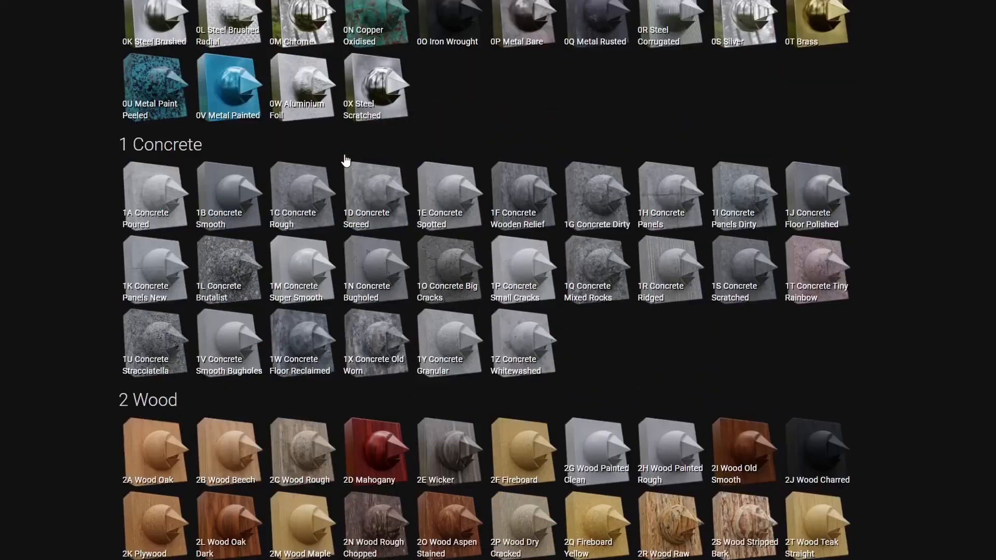
{"action": "scroll", "scroll_direction": "down", "scroll_amount": 3}
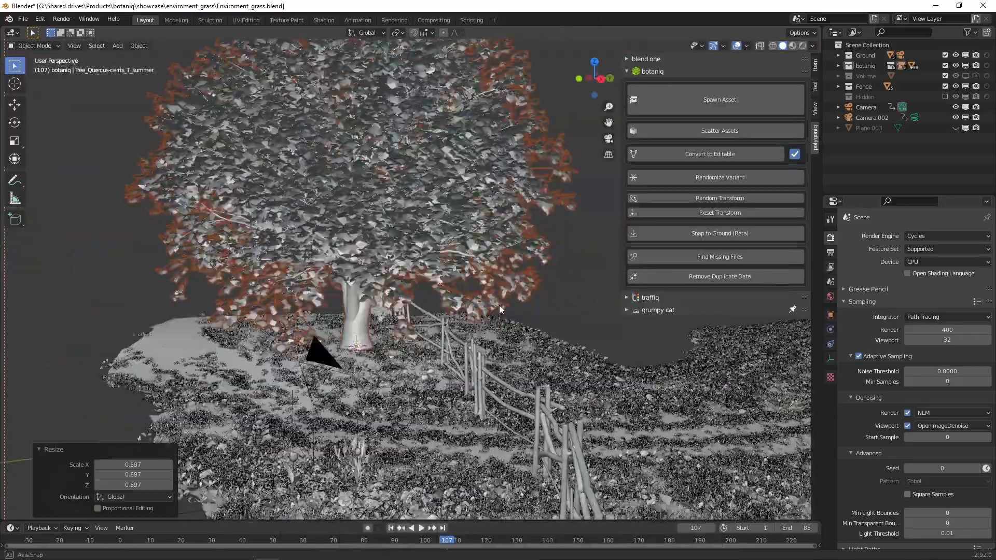
Spawn the Quercus cerris summer tree beside the fence, scaled to about 0.697.
{"action": "left_click", "coordinate": [718, 100]}
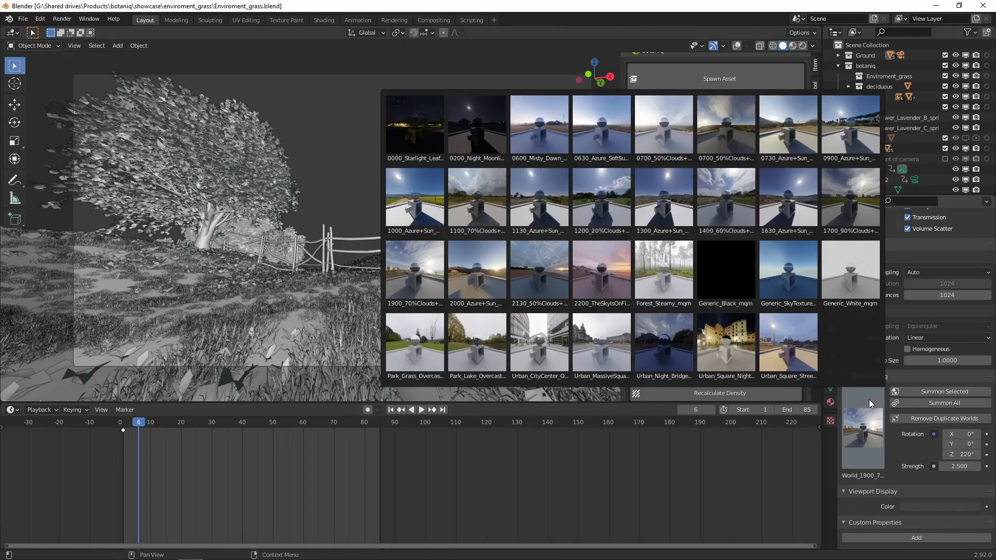
Set the 1900 Clouds world and scatter grass and weeds across the Plane.
{"action": "left_click", "coordinate": [414, 269]}
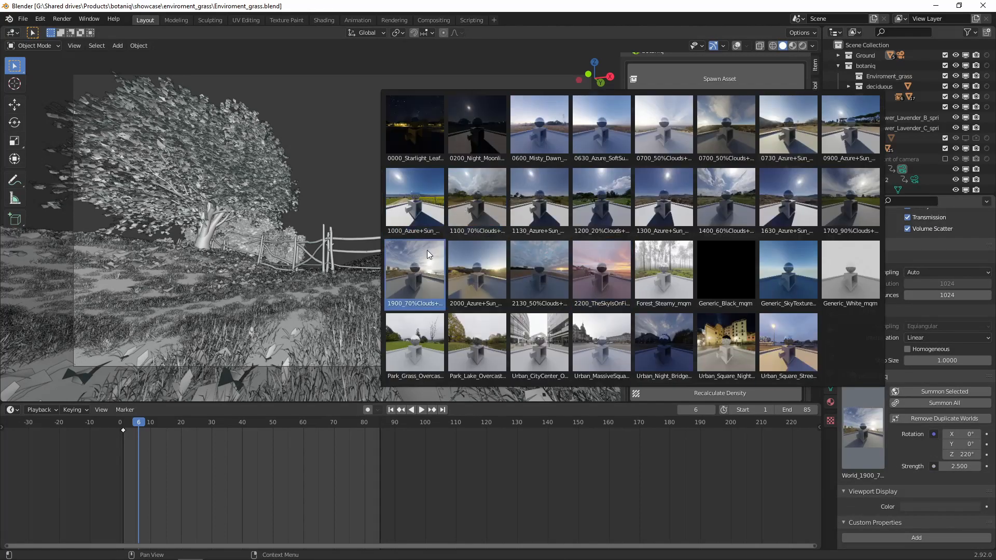
{"action": "left_click", "coordinate": [942, 391]}
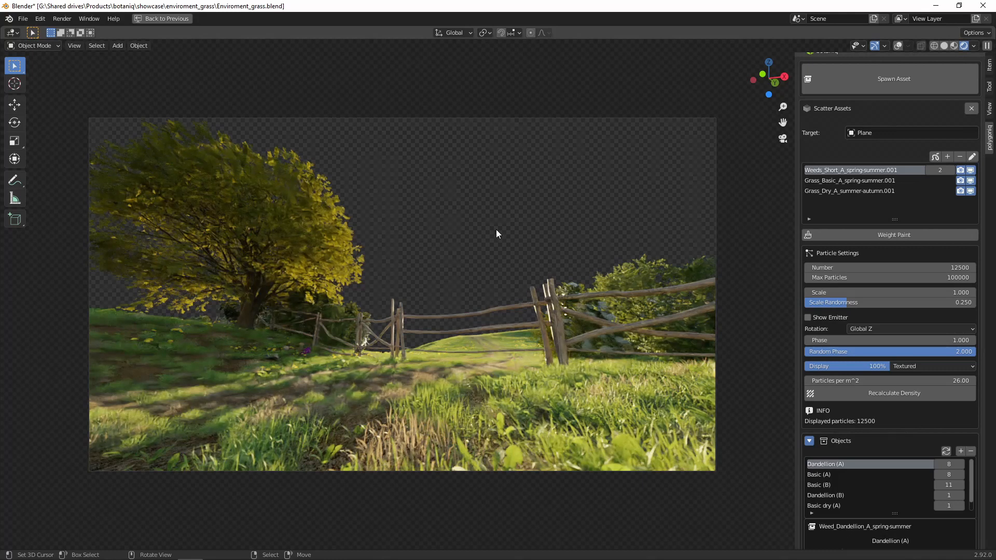
{"action": "left_click", "coordinate": [165, 18]}
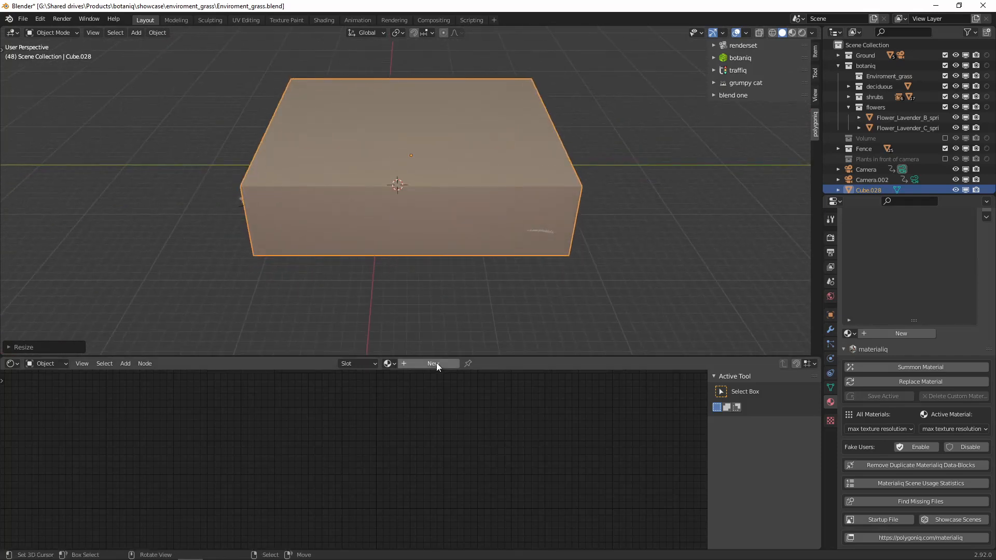
Create a new material for the freshly added box.
{"action": "left_click", "coordinate": [433, 363]}
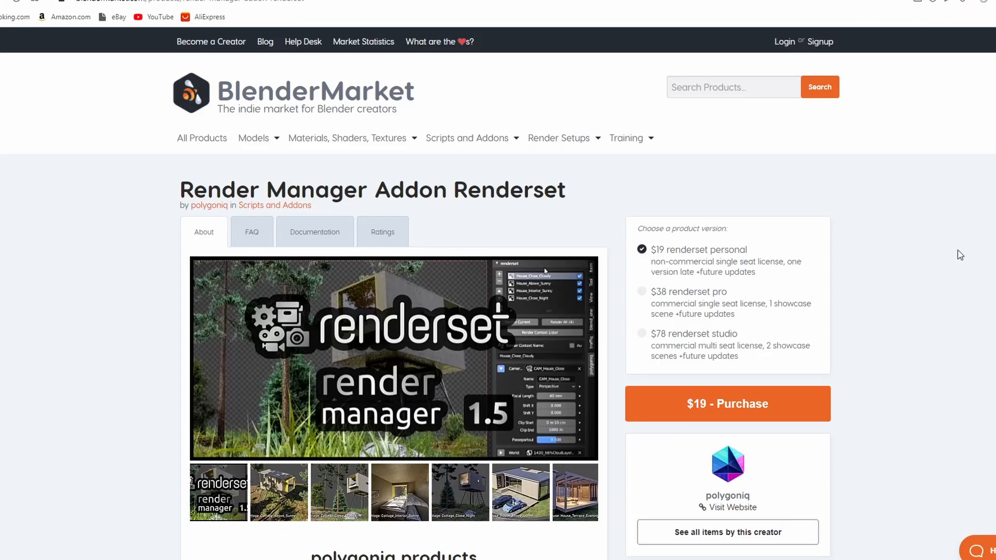
Scroll down the Renderset render manager addon page on Blender Market.
{"action": "scroll", "scroll_direction": "down", "scroll_amount": 3}
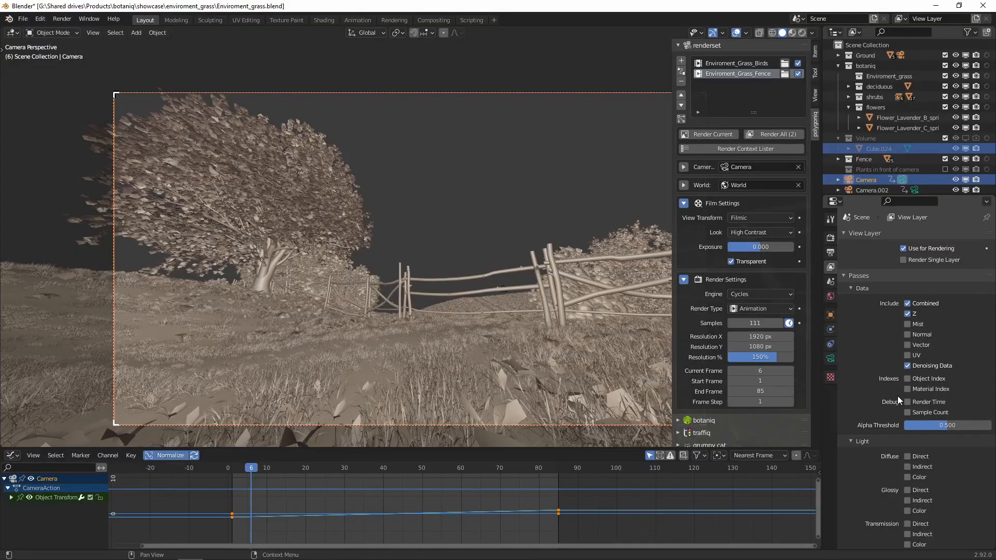
Enable the Object Index, Material Index and Environment render passes.
{"action": "left_click", "coordinate": [907, 378]}
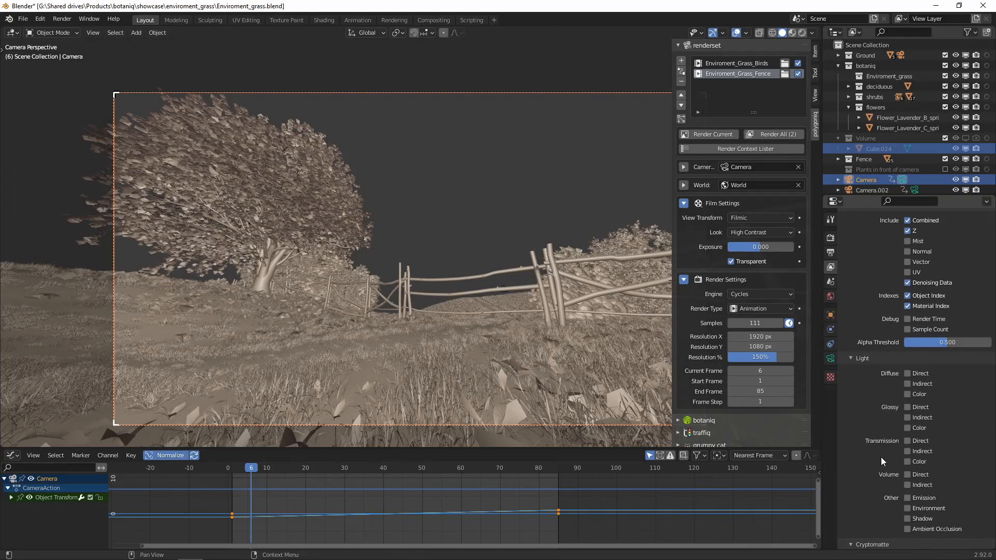
{"action": "left_click", "coordinate": [906, 509]}
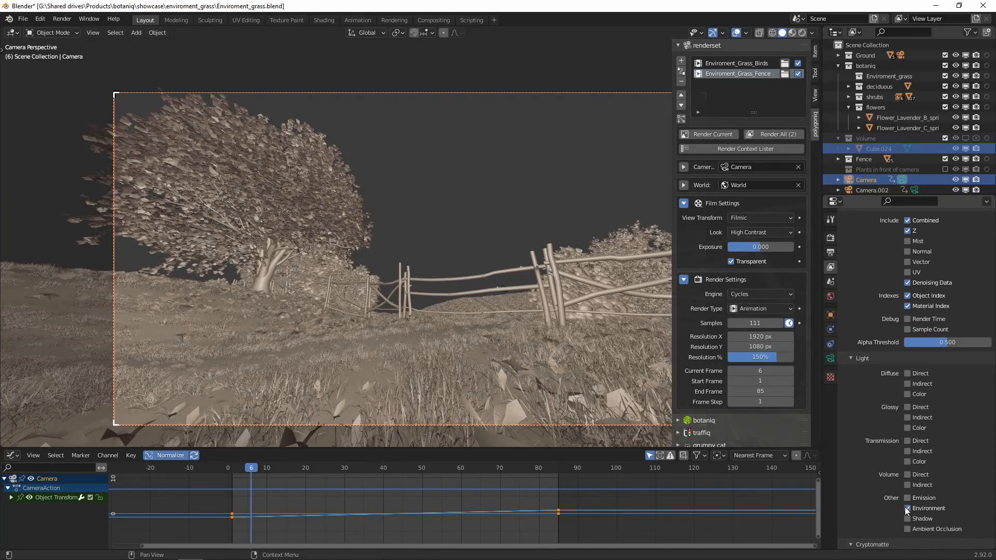
{"action": "left_click", "coordinate": [907, 508]}
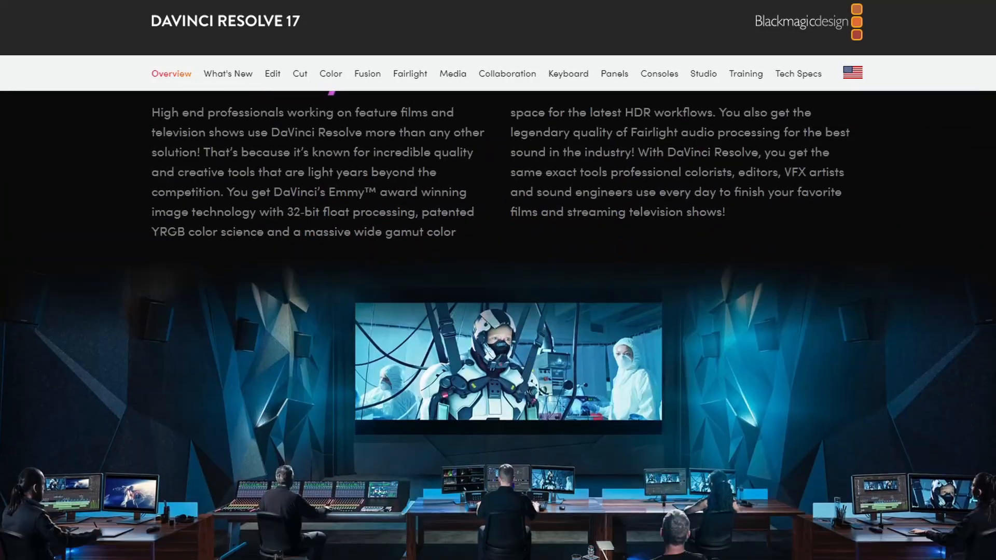
Scroll through the DaVinci Resolve 17 overview page.
{"action": "scroll", "scroll_direction": "down", "scroll_amount": 3}
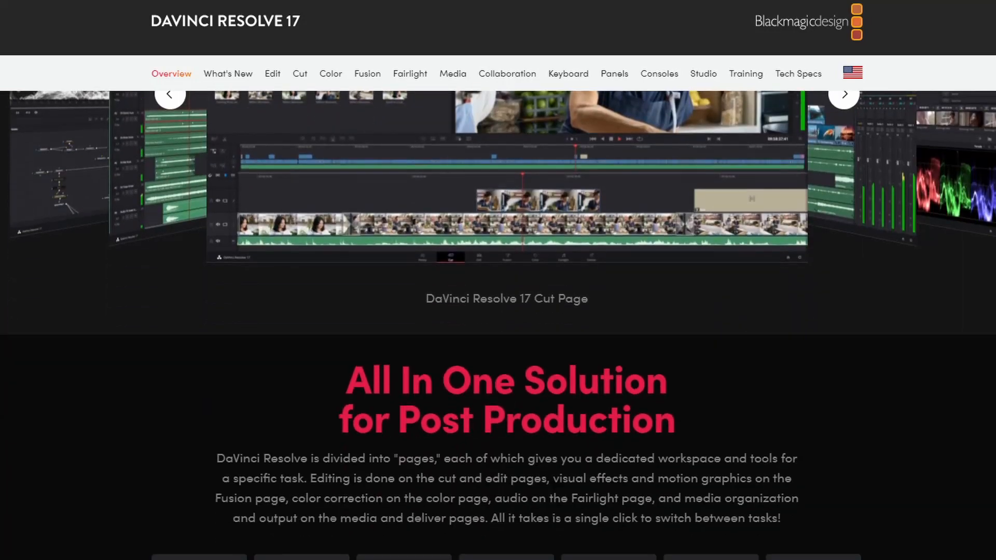
{"action": "scroll", "scroll_direction": "down", "scroll_amount": 3}
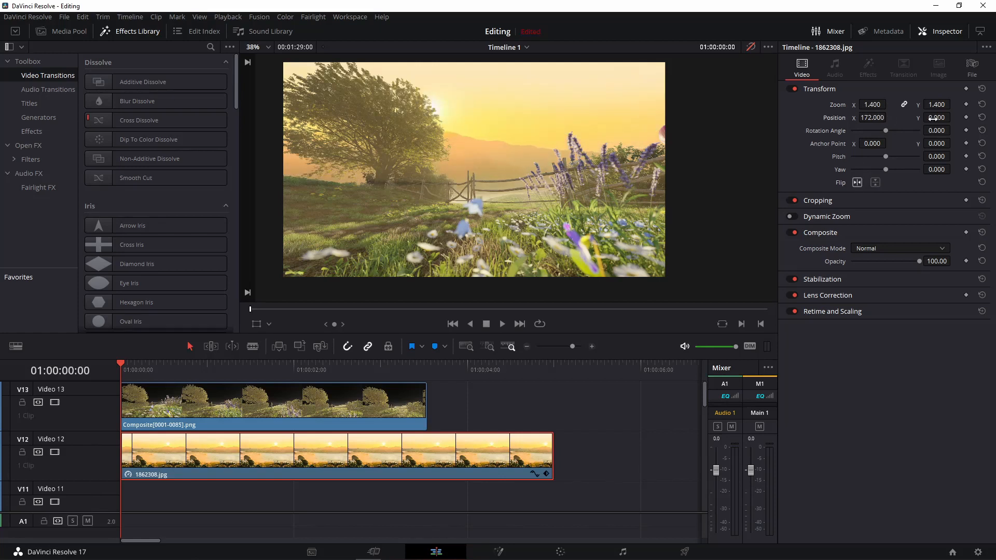
Set the sunset jpg clip to Zoom 1.4, Position X 172, Y -124.
{"action": "type", "text": "-124.000"}
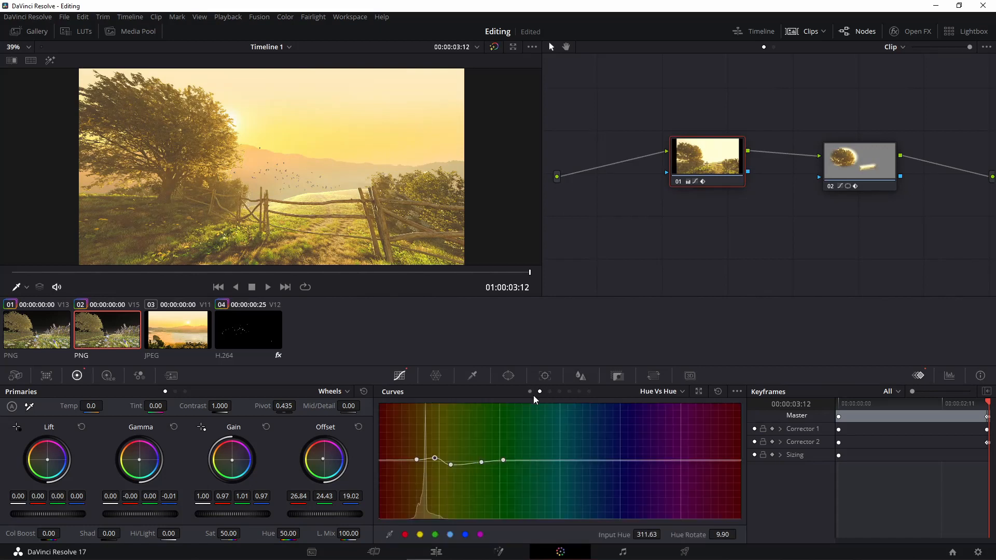
On node 02, raise the Hue Vs Lum curve over the orange-yellow band to brighten the grass.
{"action": "left_click", "coordinate": [558, 391]}
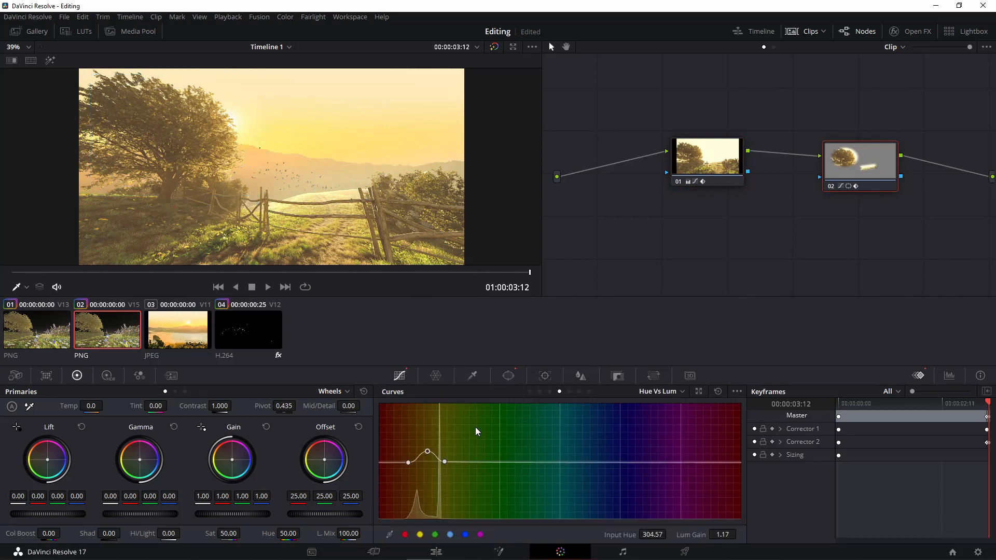
{"action": "left_click_drag", "start_coordinate": [427, 451], "coordinate": [419, 447]}
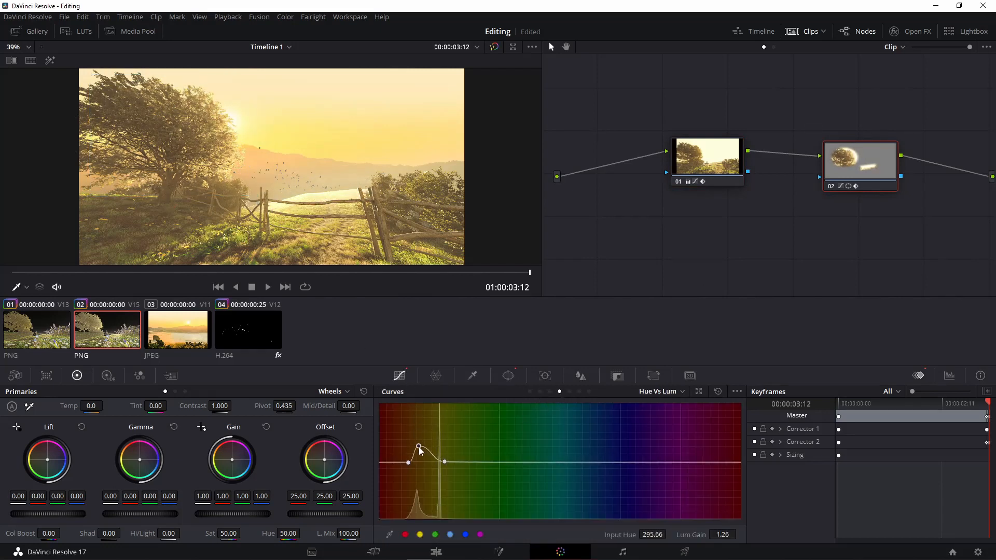
{"action": "left_click_drag", "start_coordinate": [419, 449], "coordinate": [441, 437]}
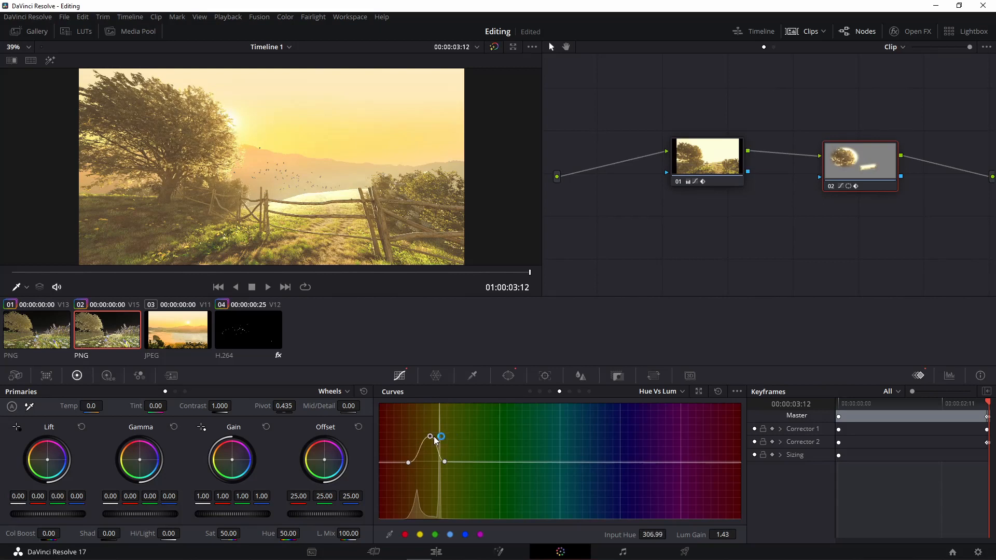